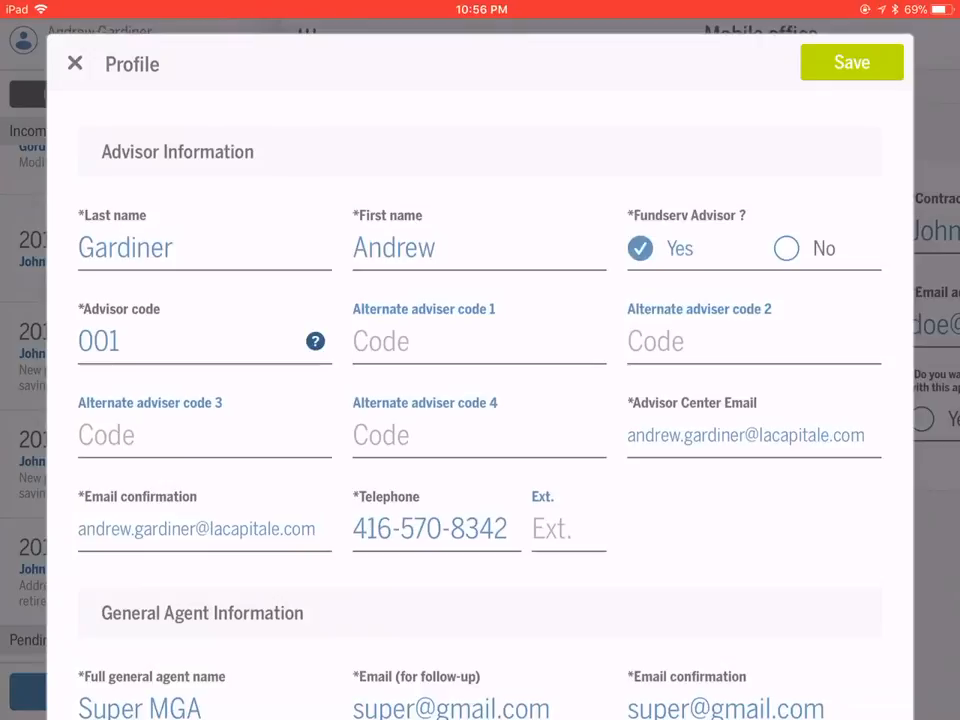
pyautogui.scroll(-3)
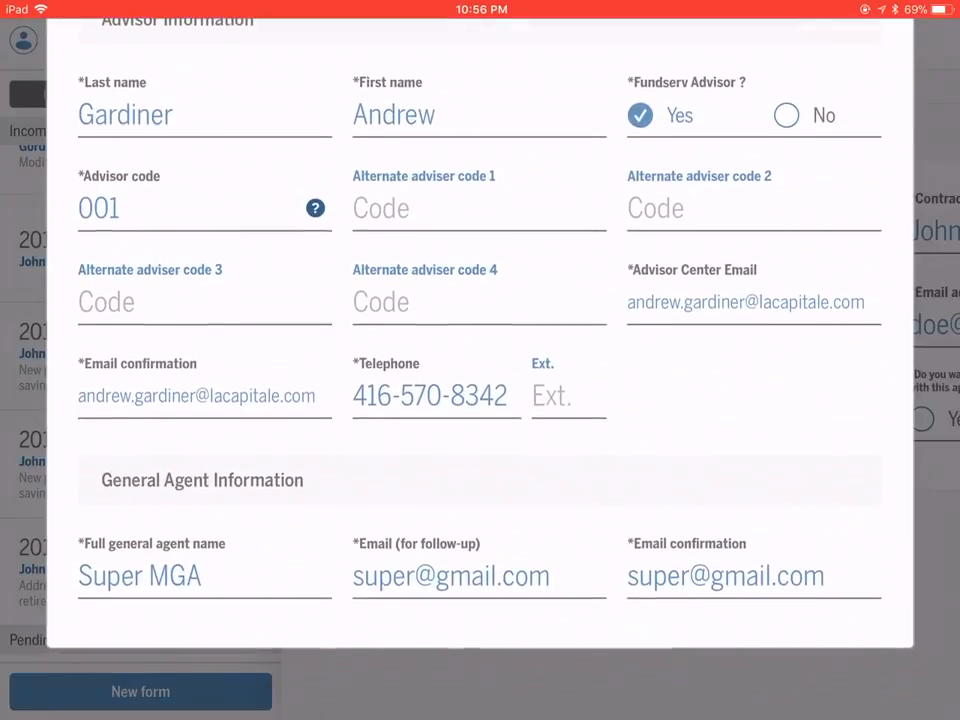
pyautogui.scroll(-3)
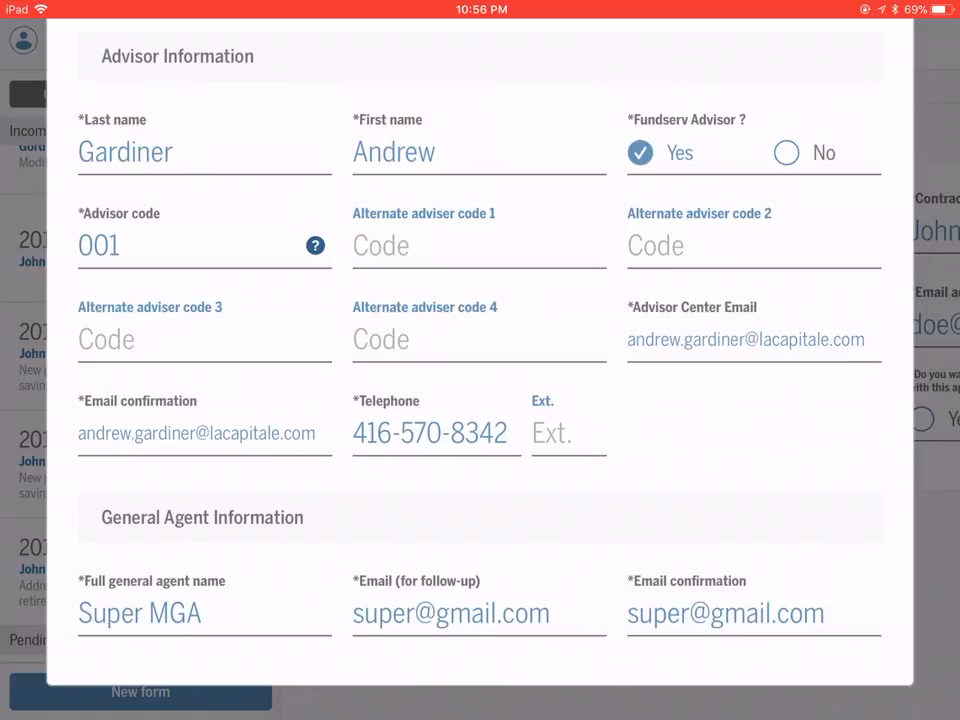
pyautogui.scroll(-3)
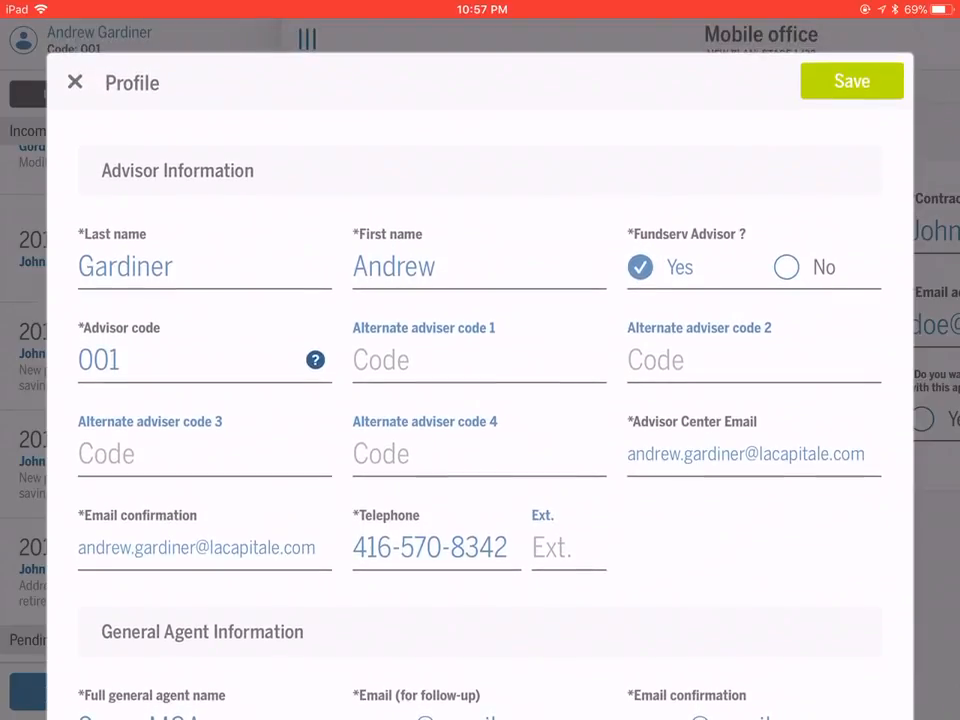
pyautogui.click(76, 82)
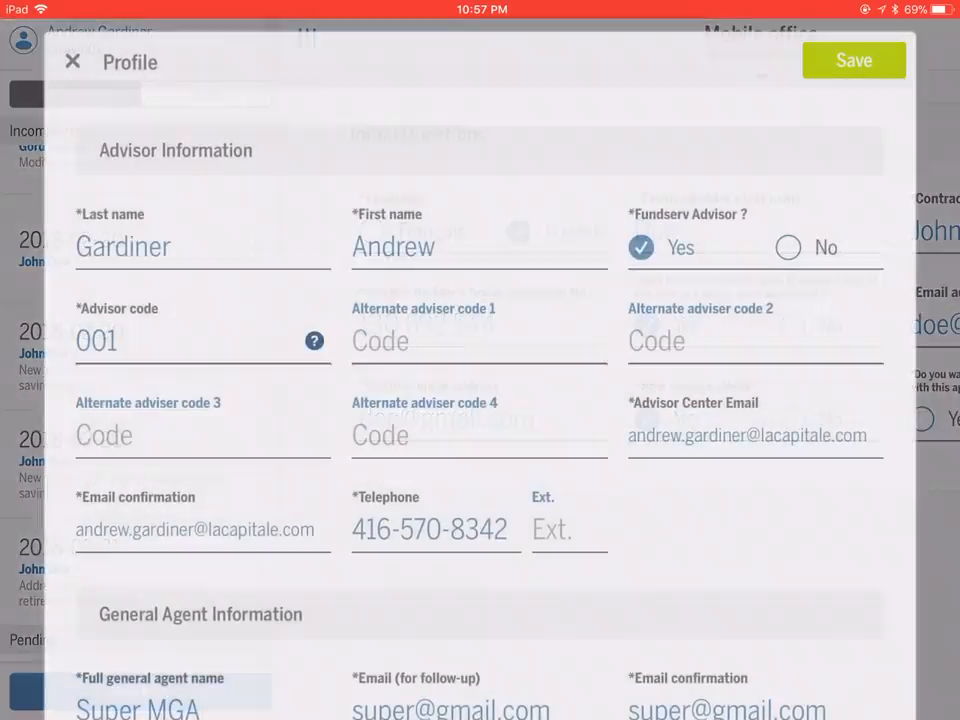
pyautogui.scroll(-3)
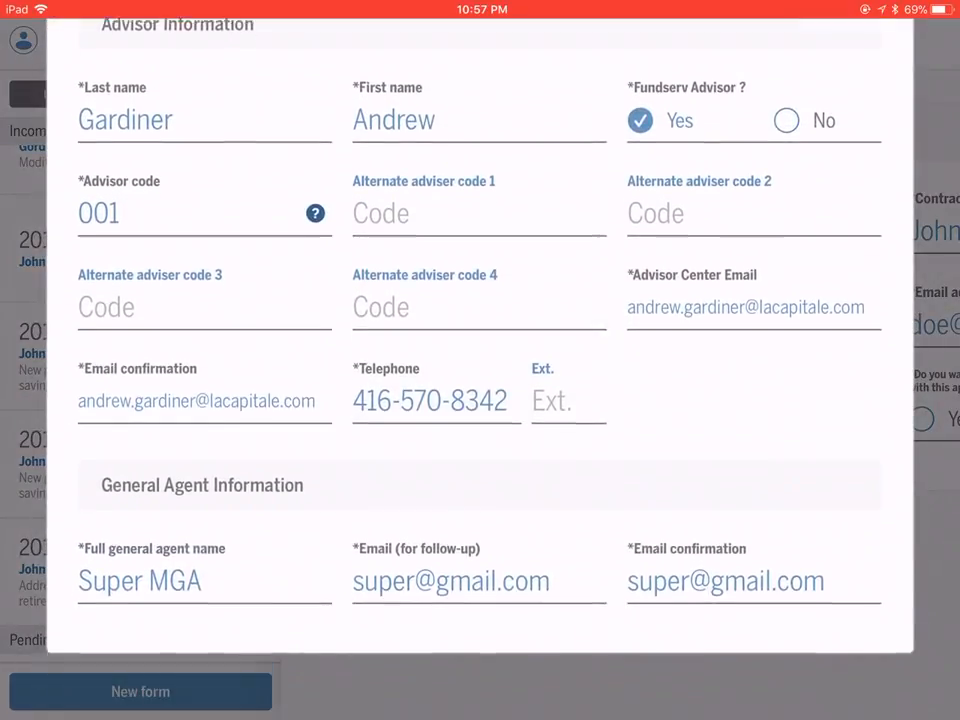
pyautogui.scroll(-3)
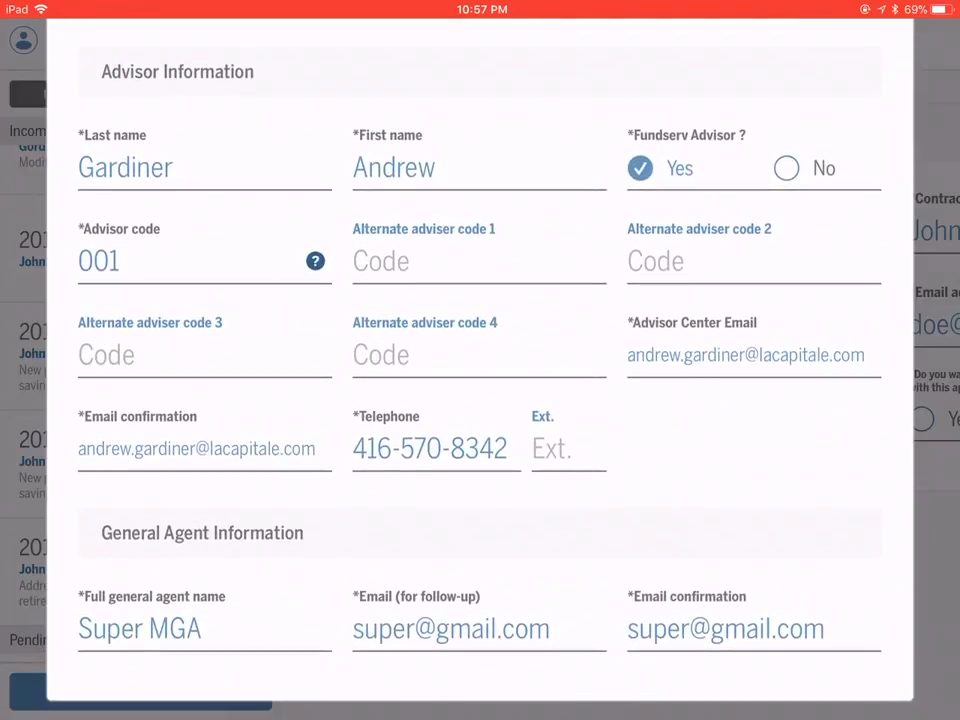
pyautogui.click(418, 168)
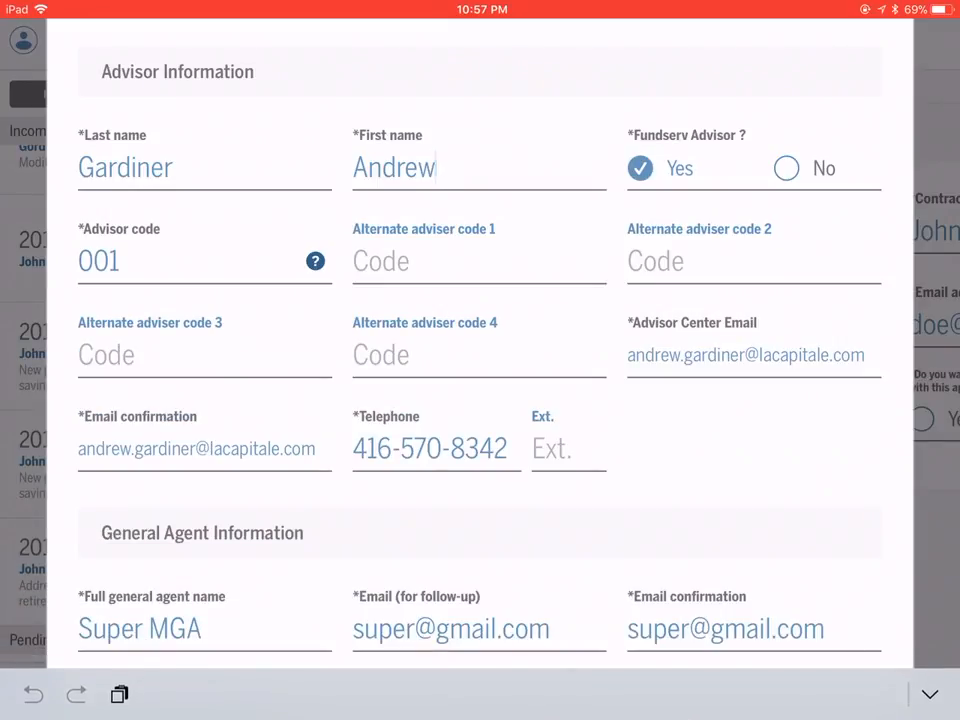
pyautogui.press('Backspace')
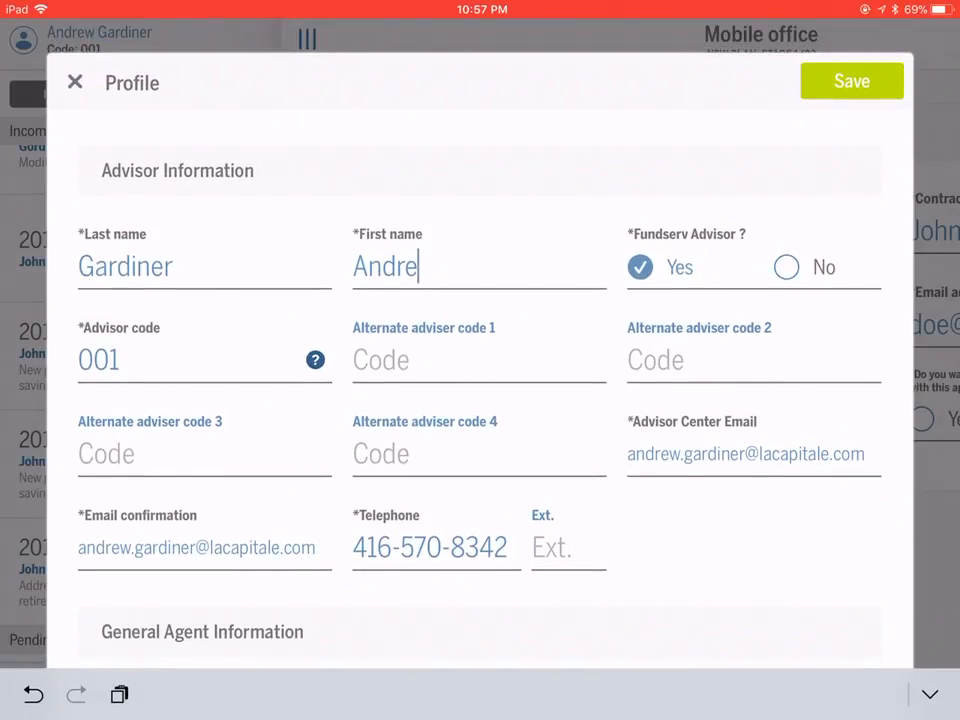
pyautogui.write('w')
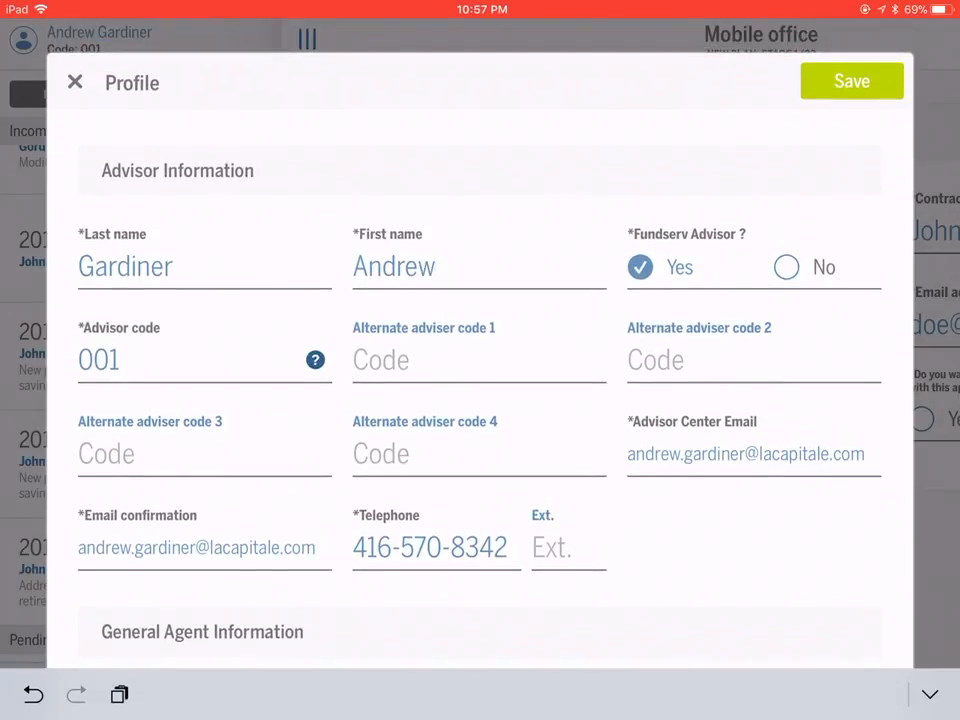